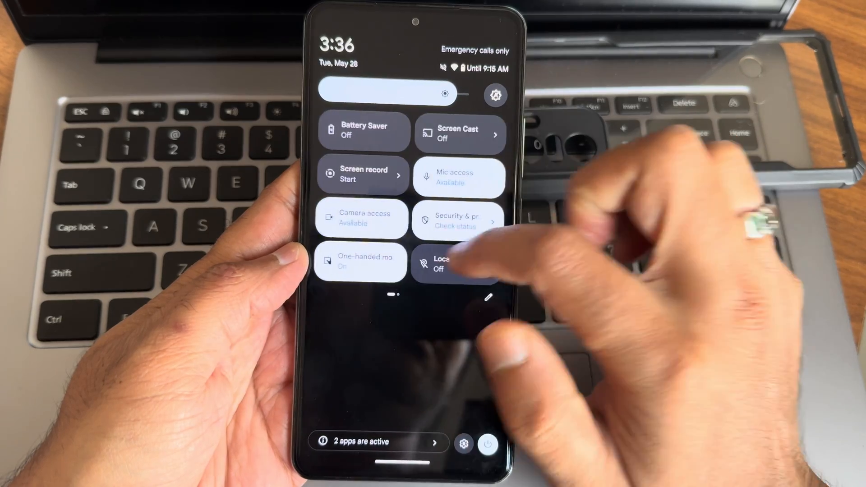
Enter the quick settings tile editor and browse the available tiles.
click(489, 299)
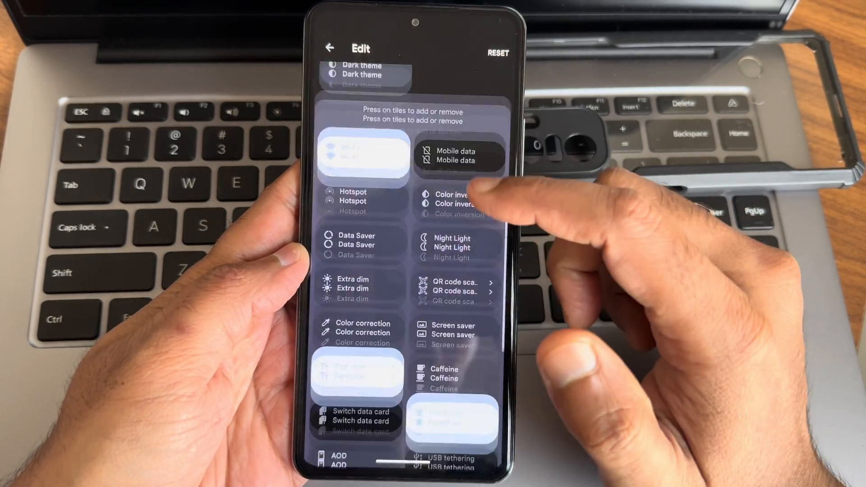
scroll(down, 3)
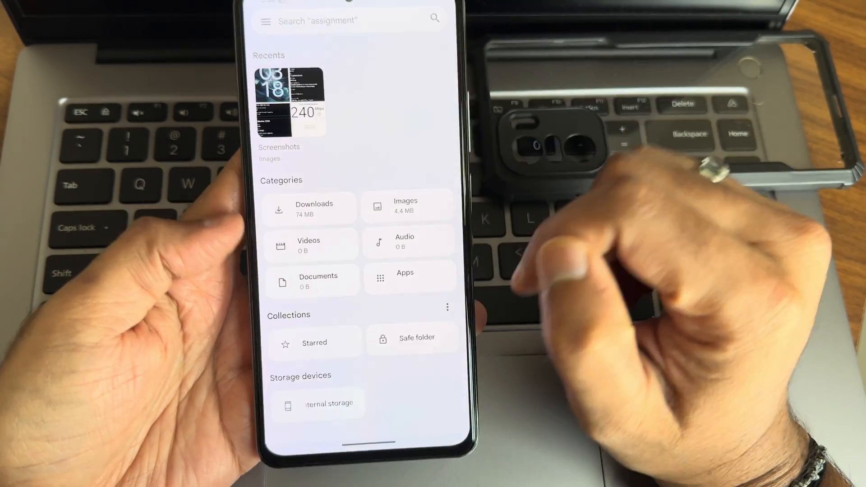
Browse the Files app, view the fast.com result and DRM Info details.
click(405, 206)
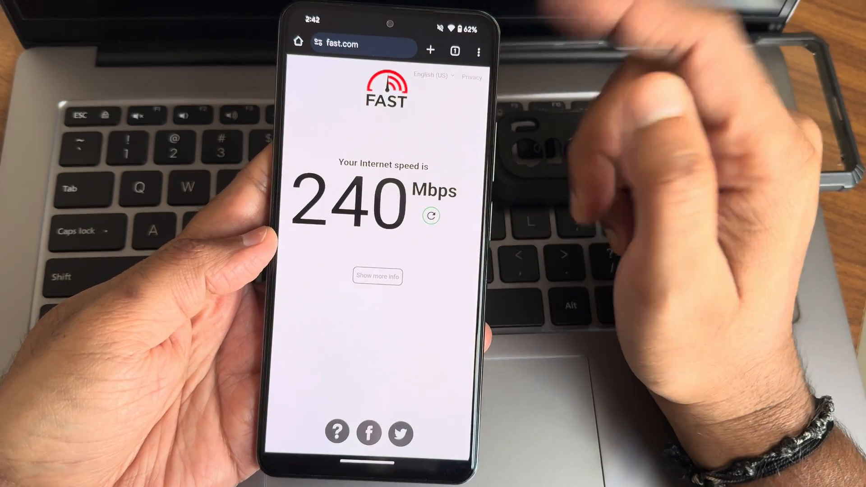
mouse_move(442, 166)
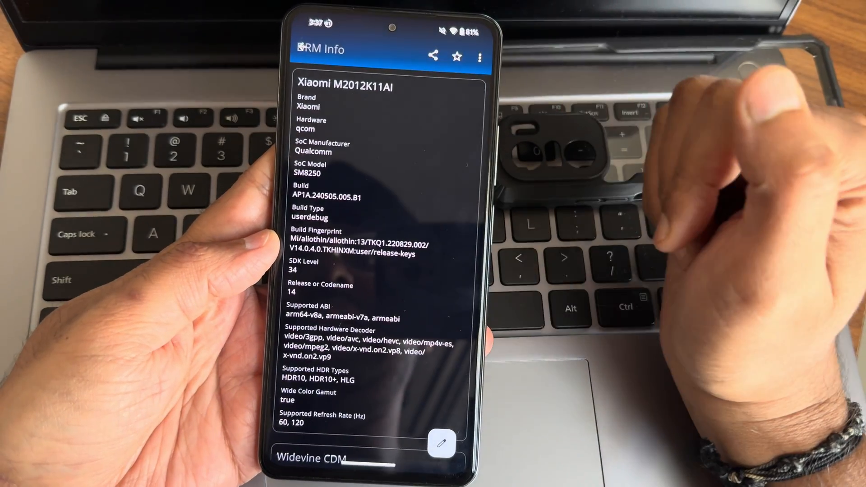
scroll(down, 3)
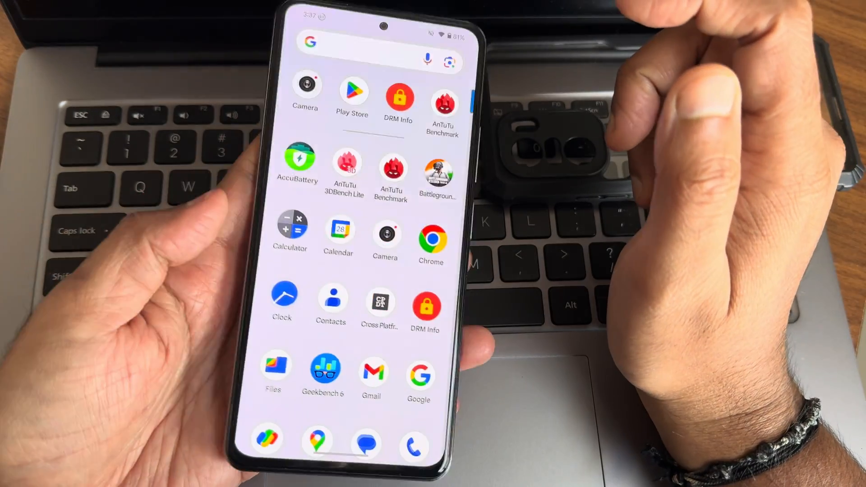
View Gesture Navigation Sensitivity under System > Gestures, then return to main Settings.
scroll(down, 3)
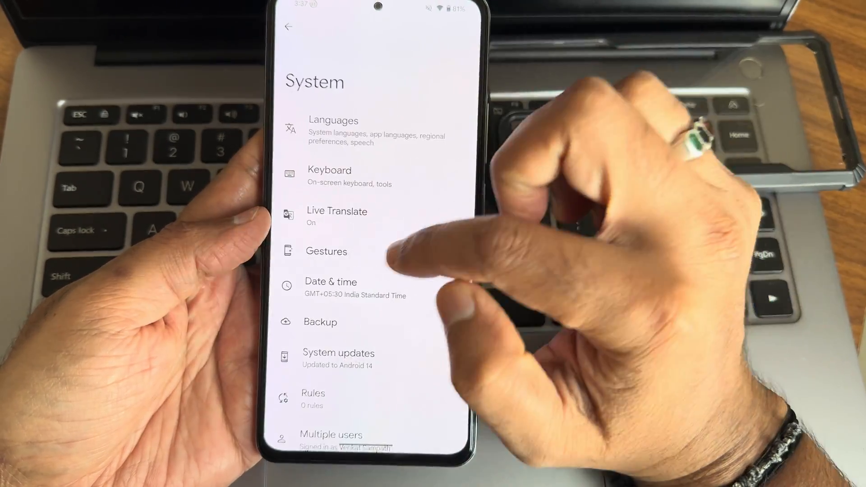
click(326, 252)
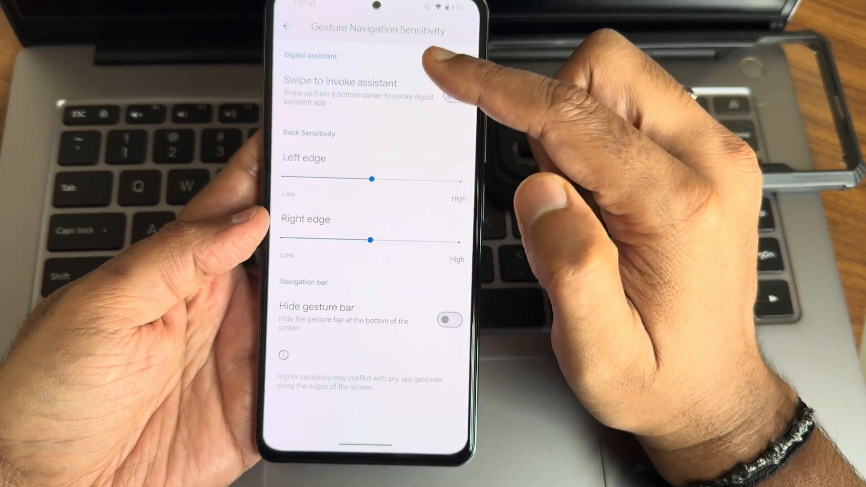
click(287, 27)
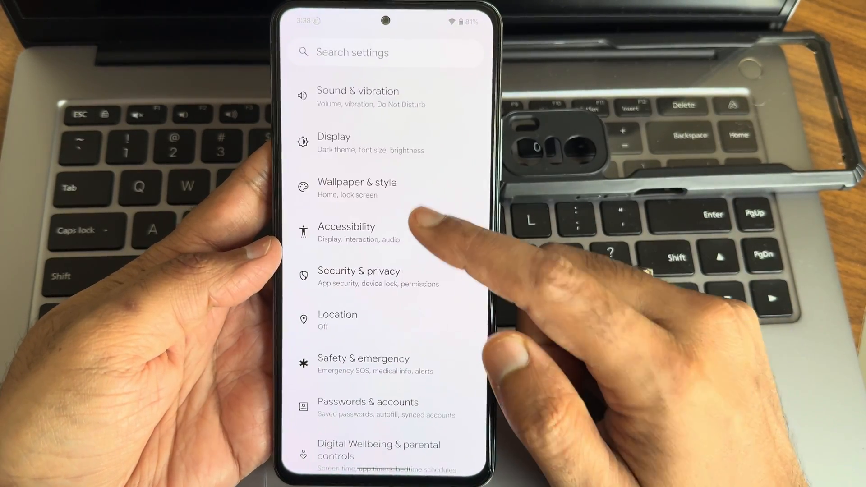
click(347, 227)
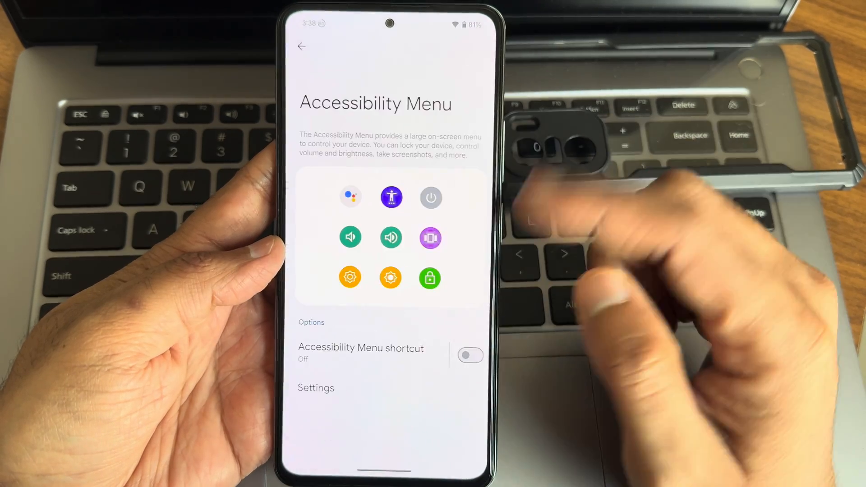
click(471, 356)
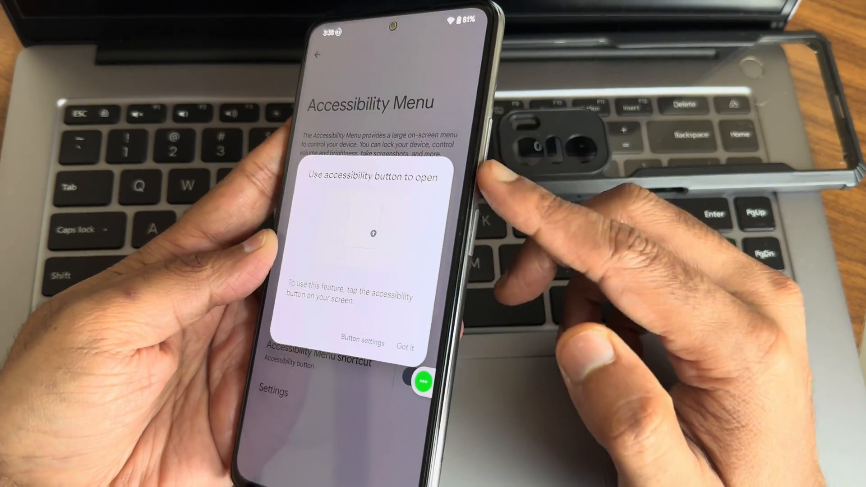
click(406, 346)
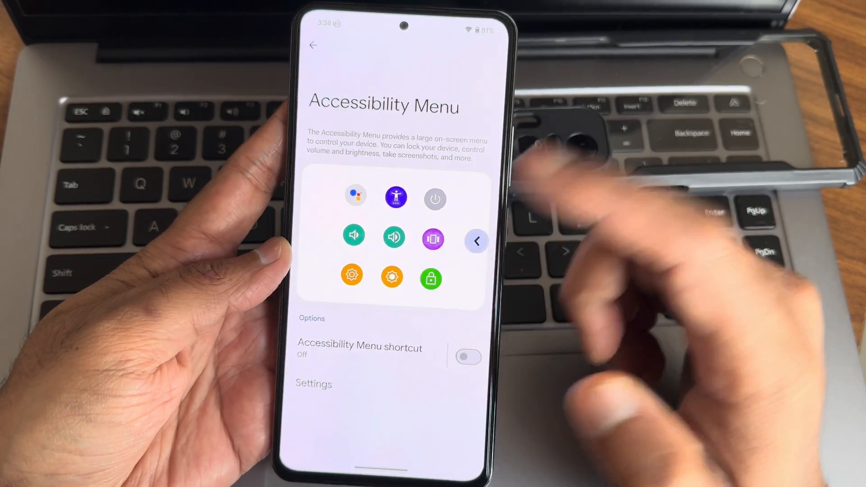
click(313, 46)
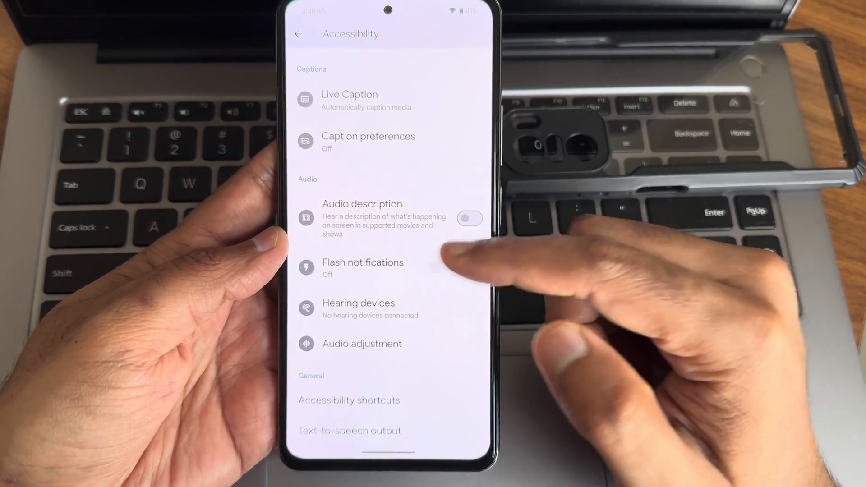
click(362, 343)
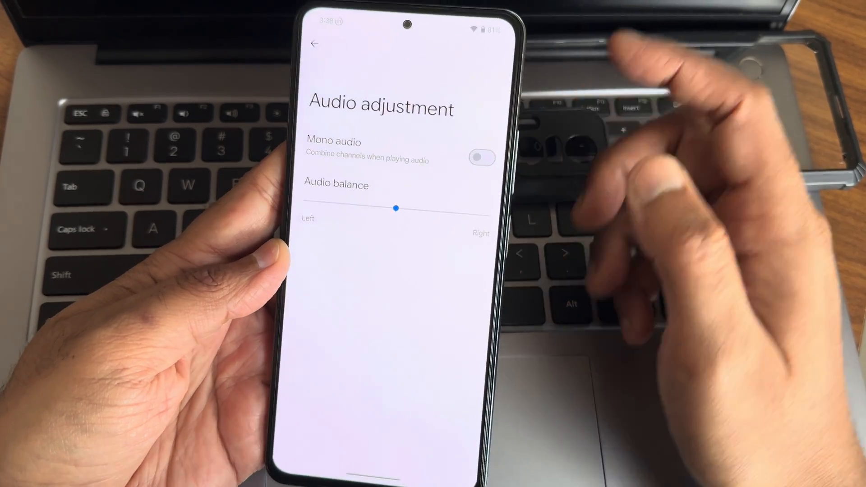
drag(396, 209, 310, 196)
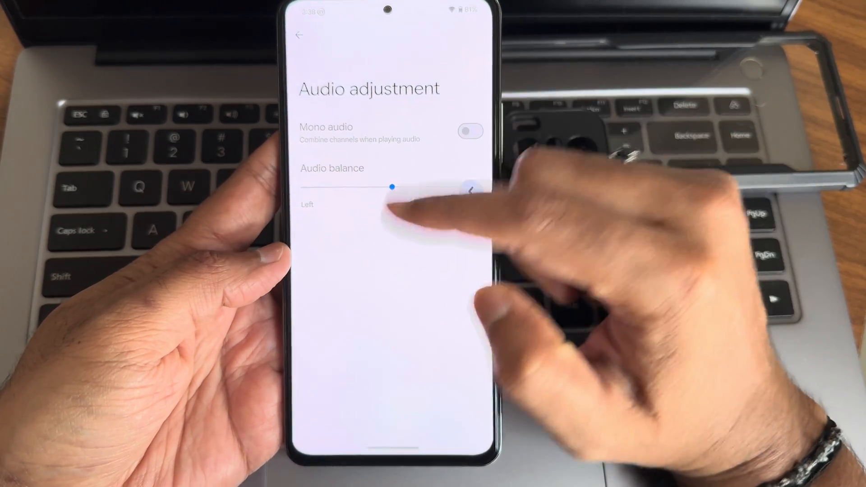
click(302, 35)
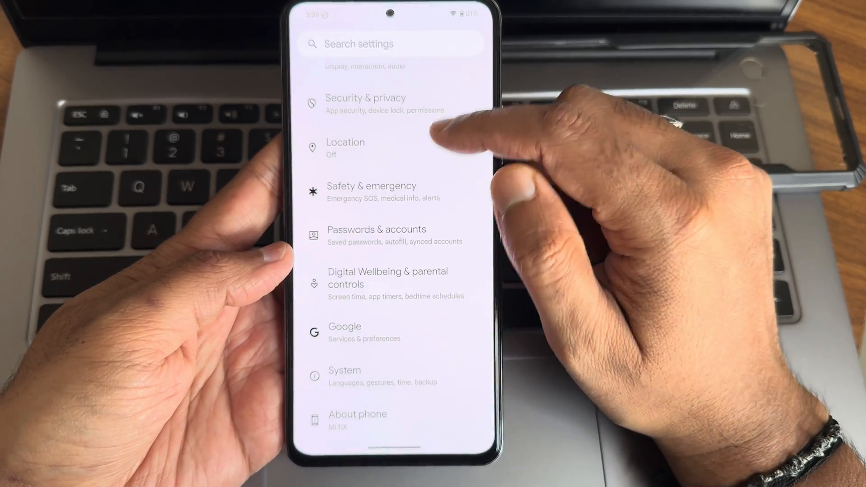
View the Location page, then enter Wallpaper & style settings.
click(345, 147)
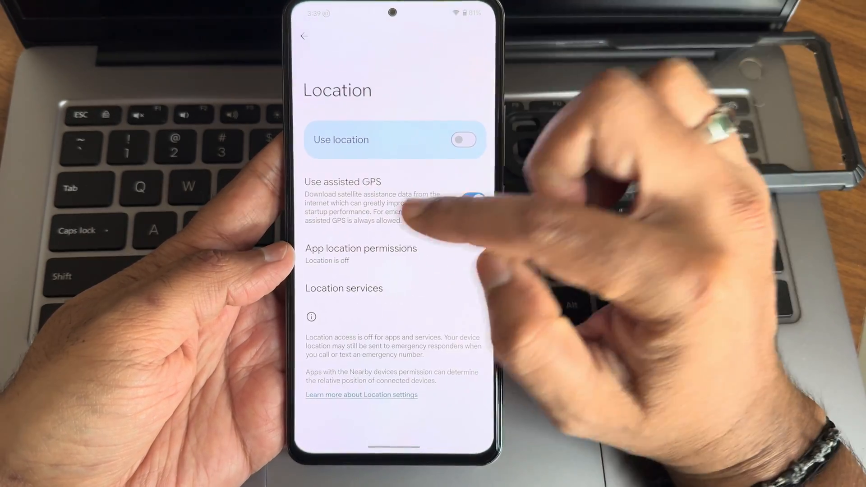
click(471, 201)
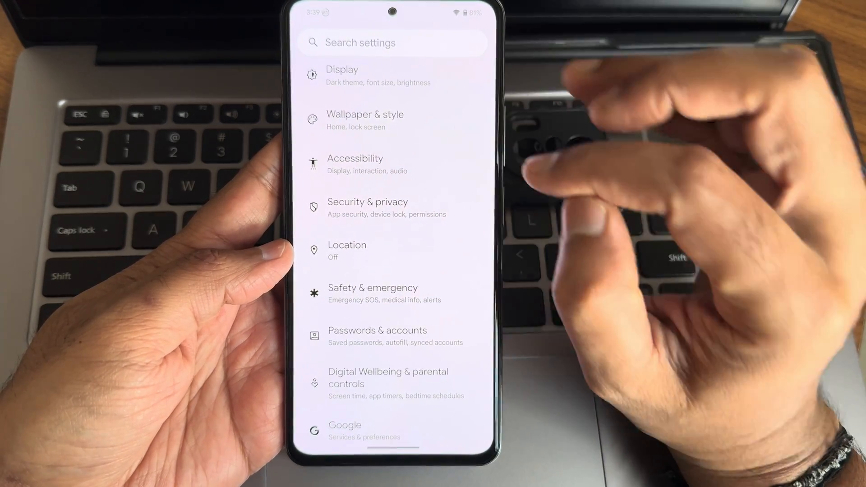
click(365, 120)
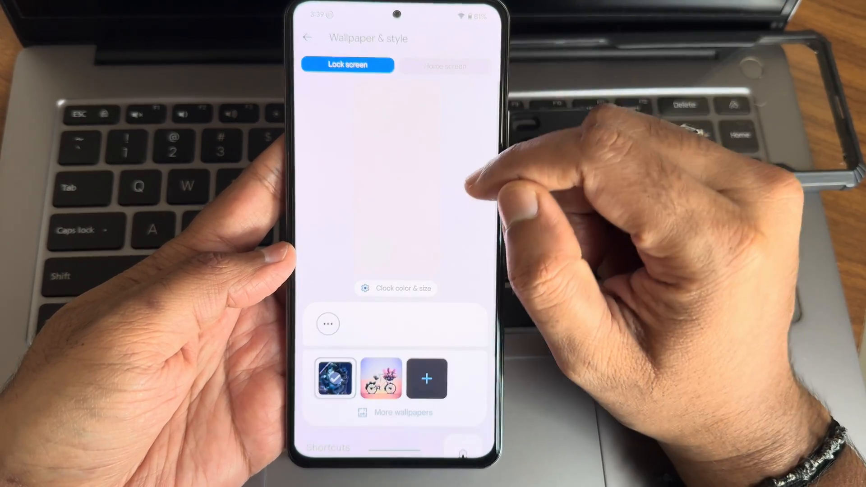
click(336, 380)
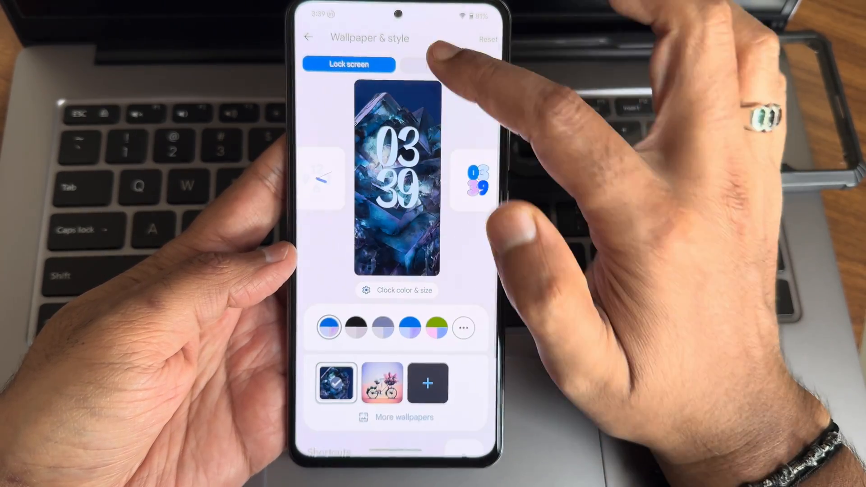
Check the home screen wallpaper options and return to the main Settings list.
click(444, 64)
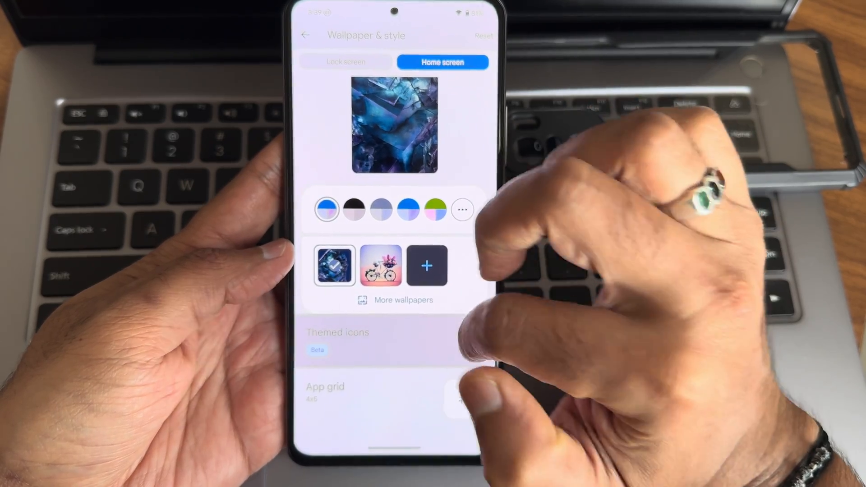
click(325, 392)
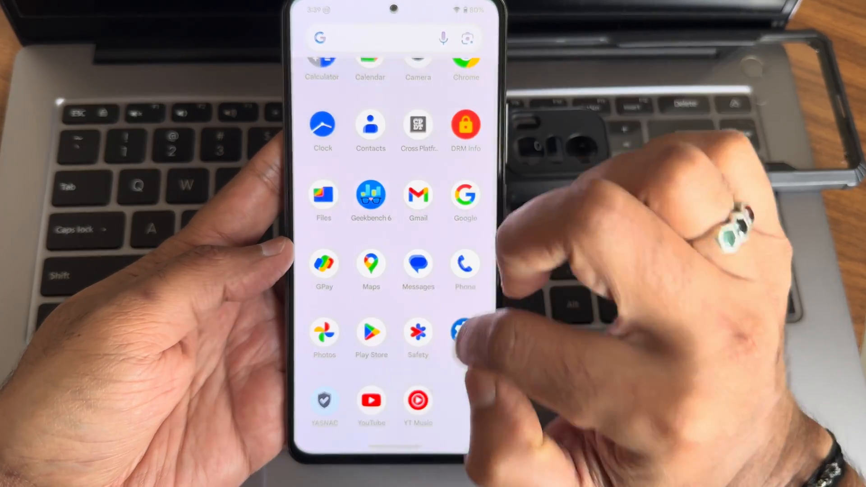
click(458, 337)
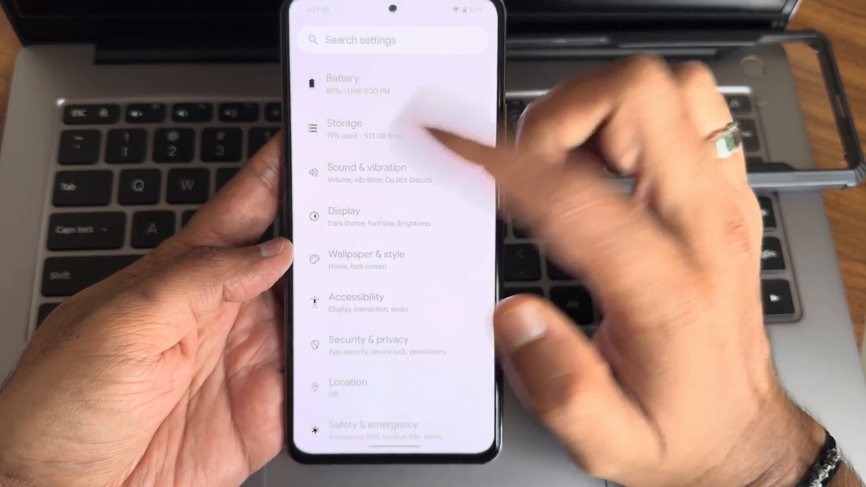
In Display > Dark theme, force pure black background colours.
click(344, 212)
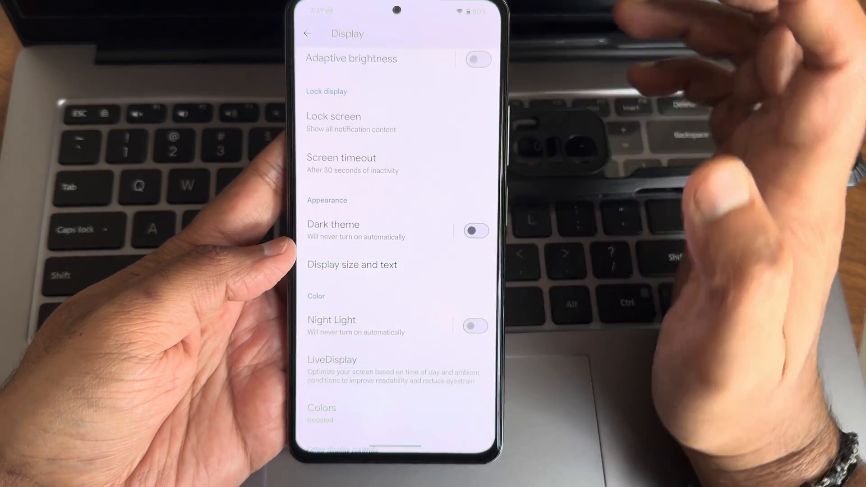
click(333, 224)
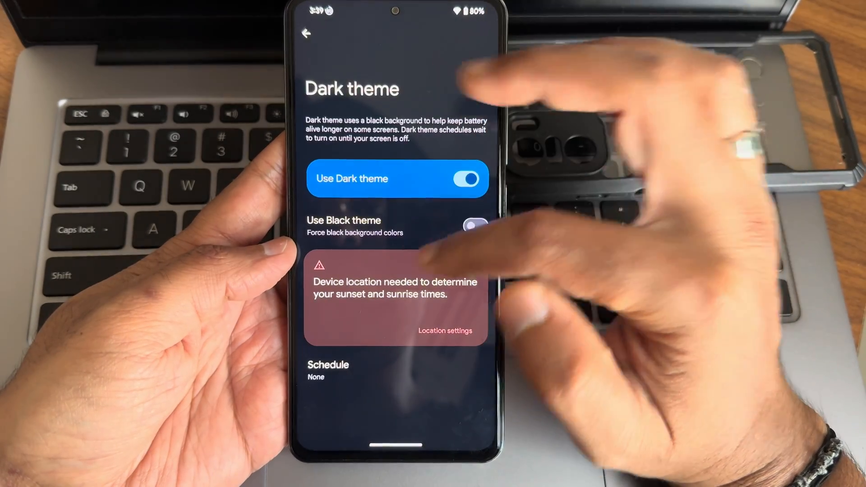
click(474, 225)
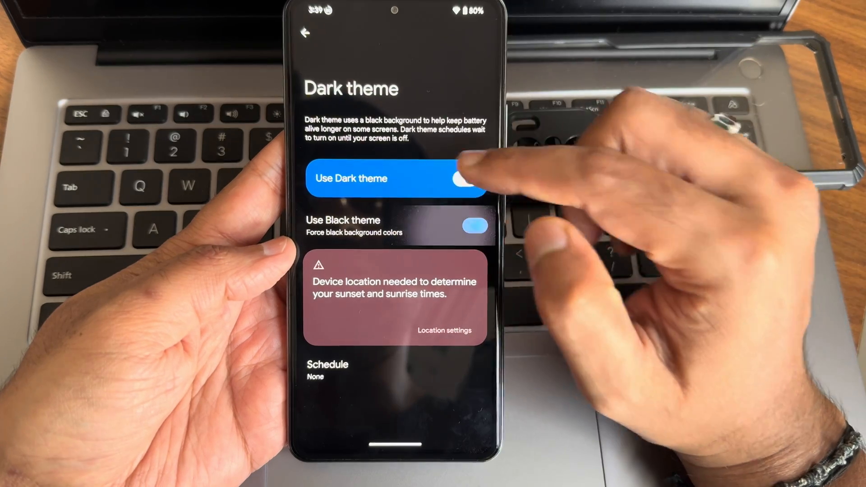
click(472, 178)
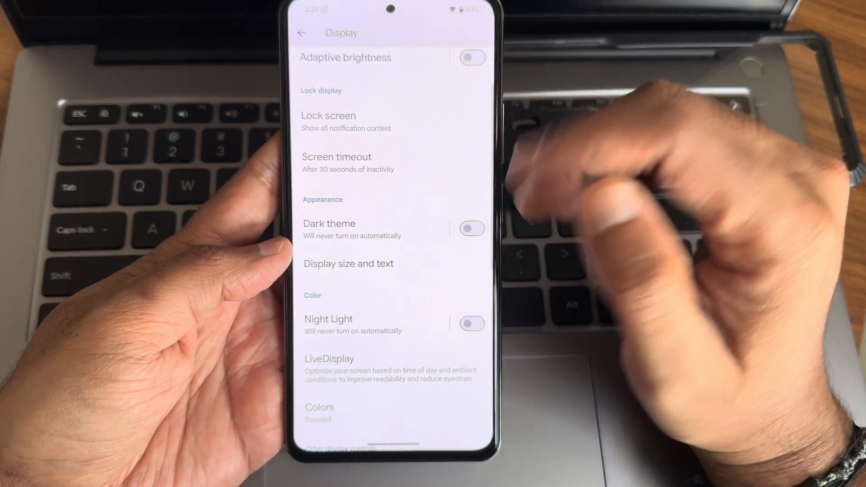
Check Refresh rate, switch on HBM peak luminance and return to main Settings.
click(319, 411)
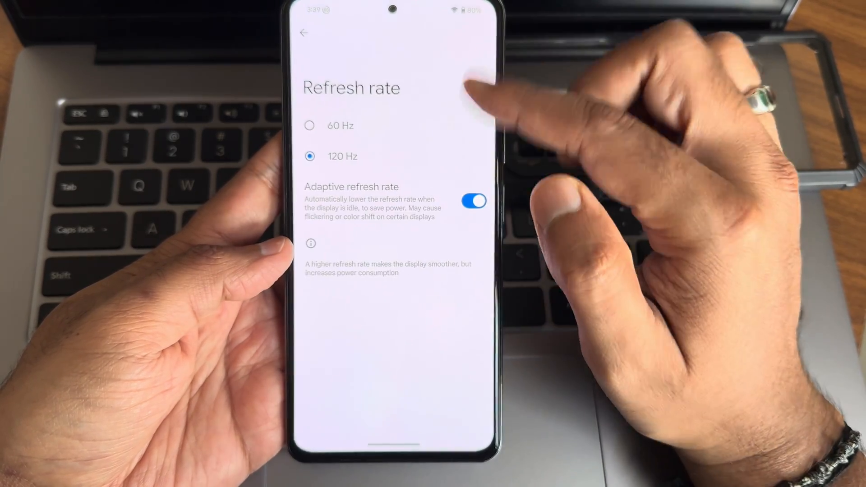
click(303, 33)
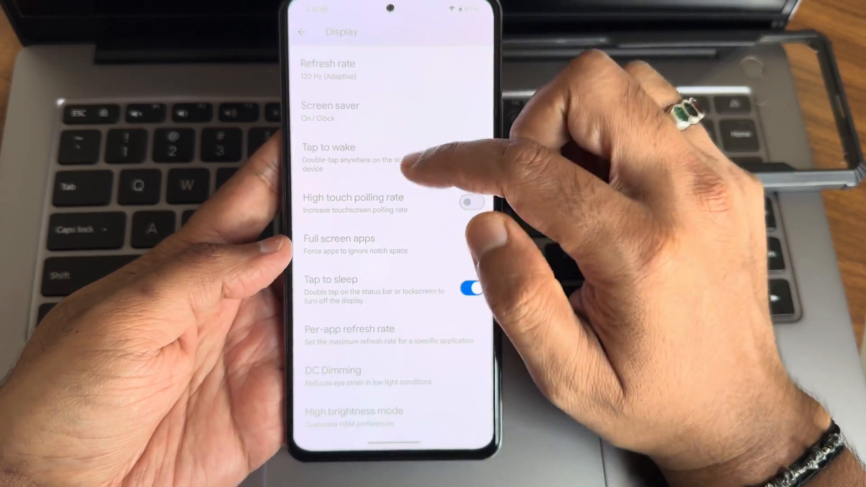
click(354, 411)
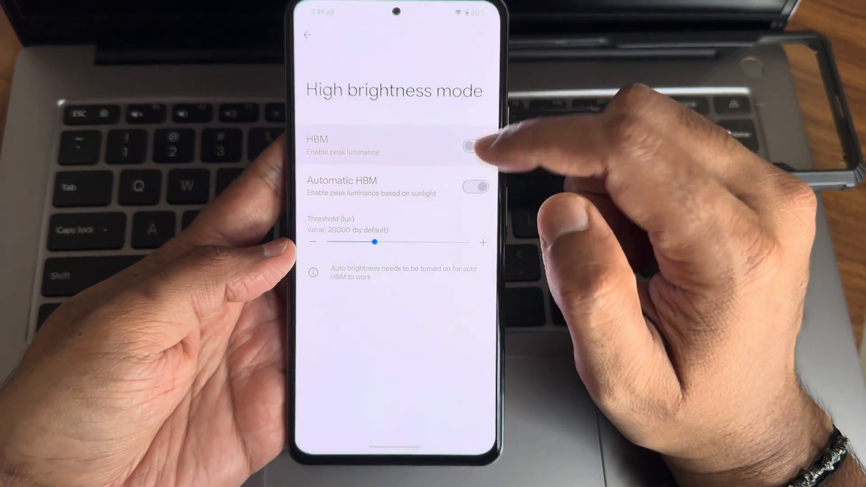
click(474, 146)
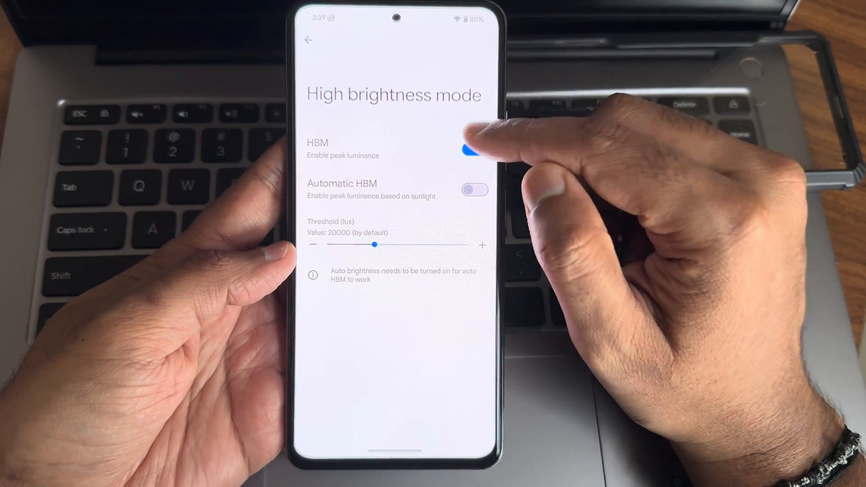
click(308, 40)
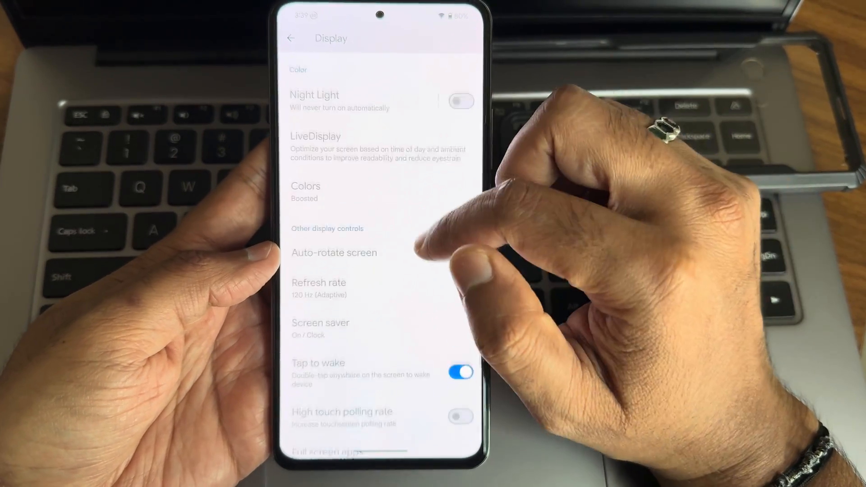
click(291, 37)
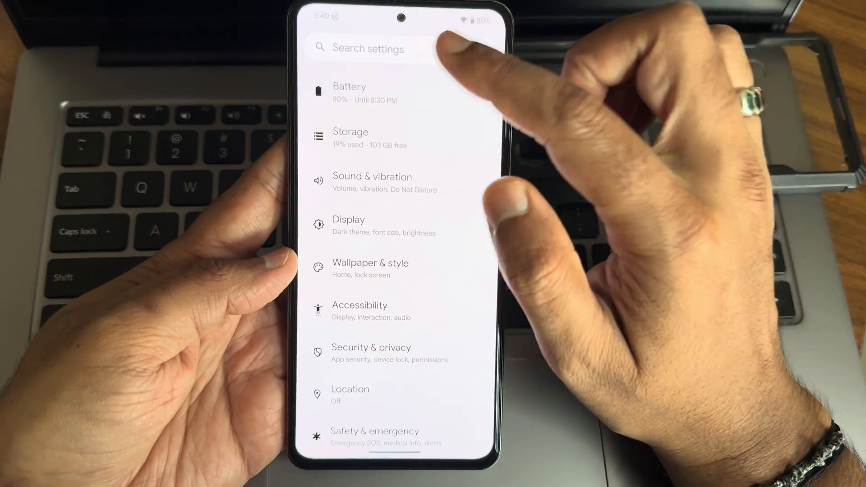
Review the Battery page and return to the main Settings list.
click(349, 93)
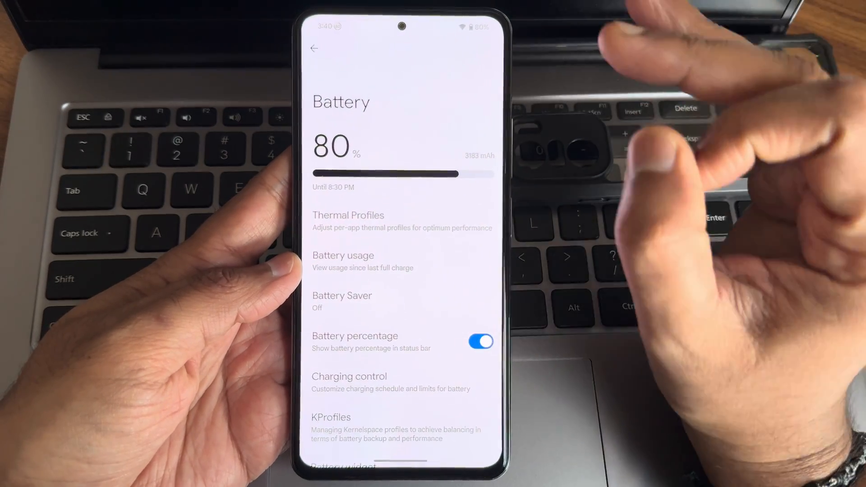
scroll(down, 3)
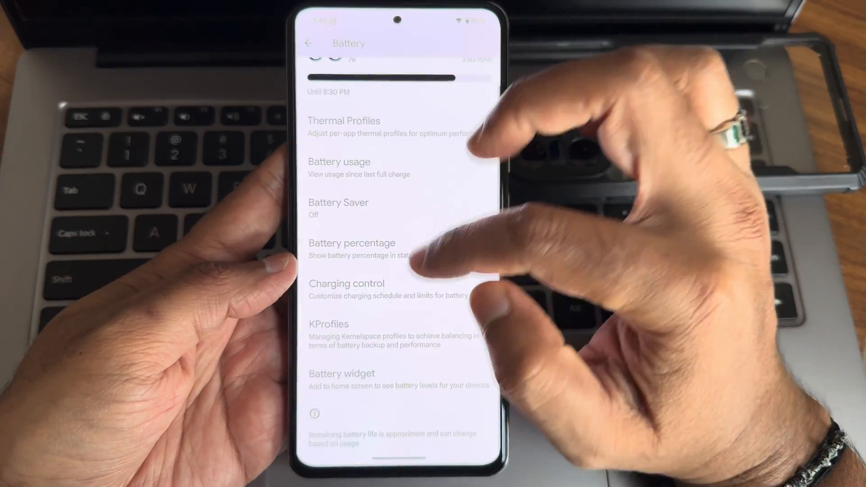
click(310, 43)
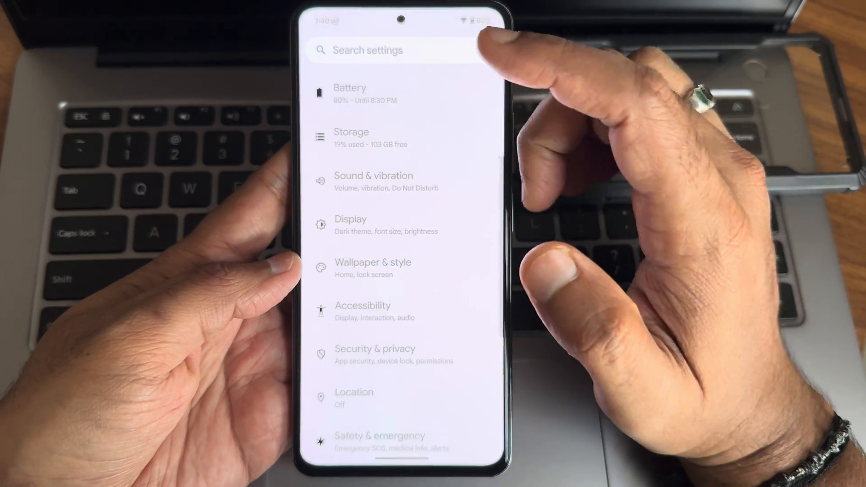
View Spatial Audio under Sound & vibration, then exit to the app drawer.
click(374, 181)
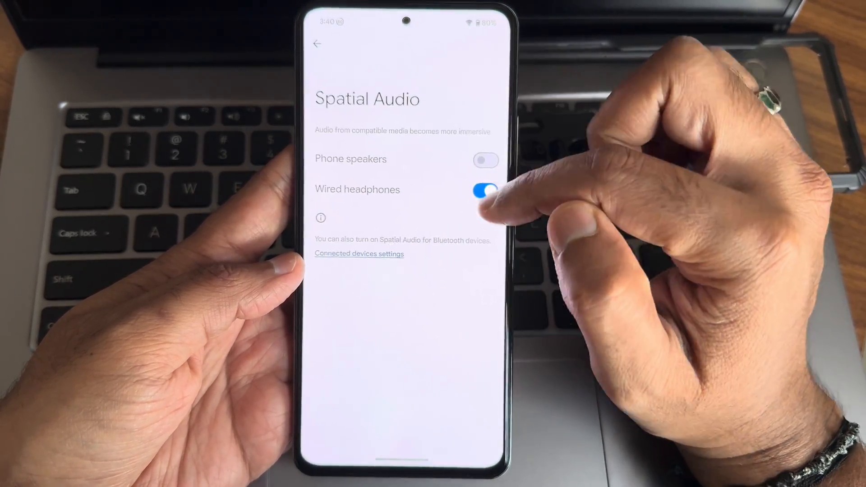
click(317, 44)
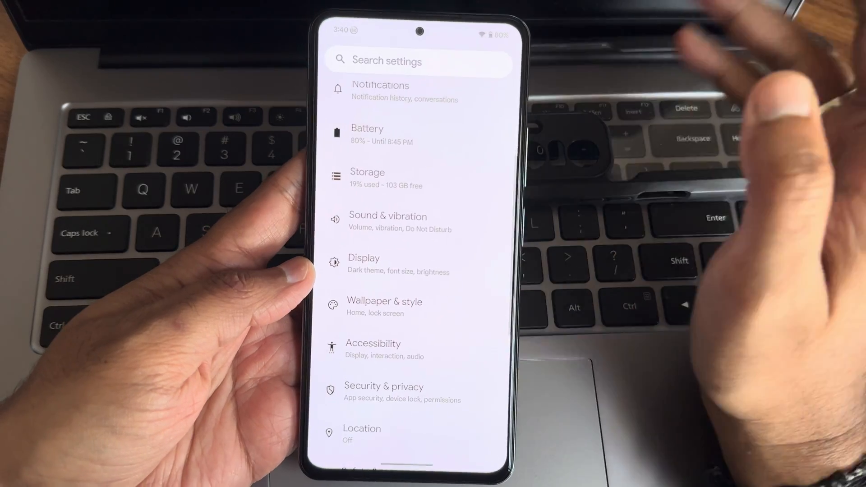
scroll(down, 3)
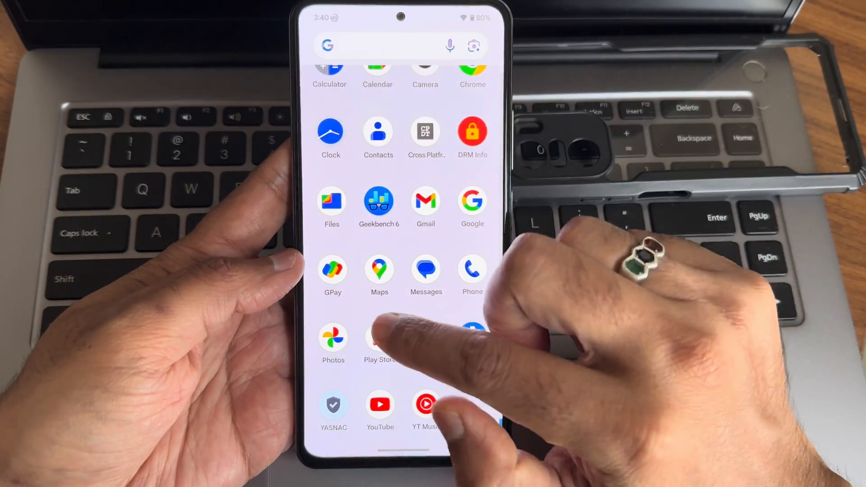
Show BGMI's Graphics settings with Smooth graphics, Extreme frame rate and Colorful style.
scroll(down, 3)
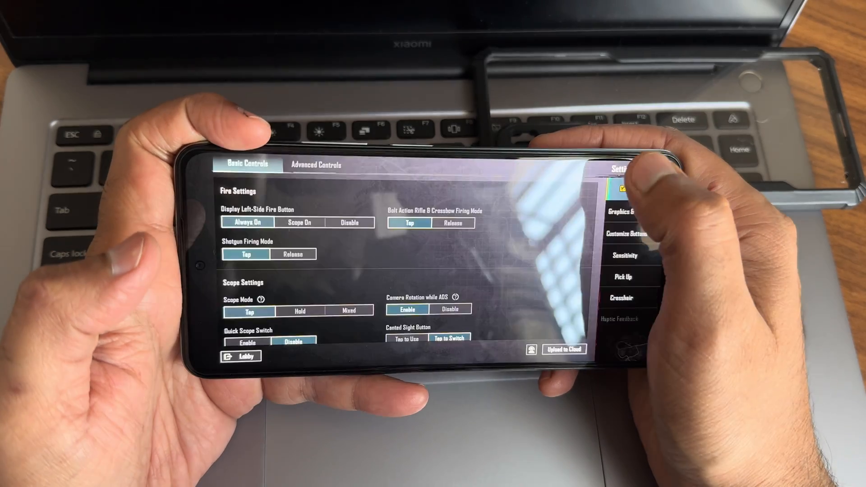
click(625, 196)
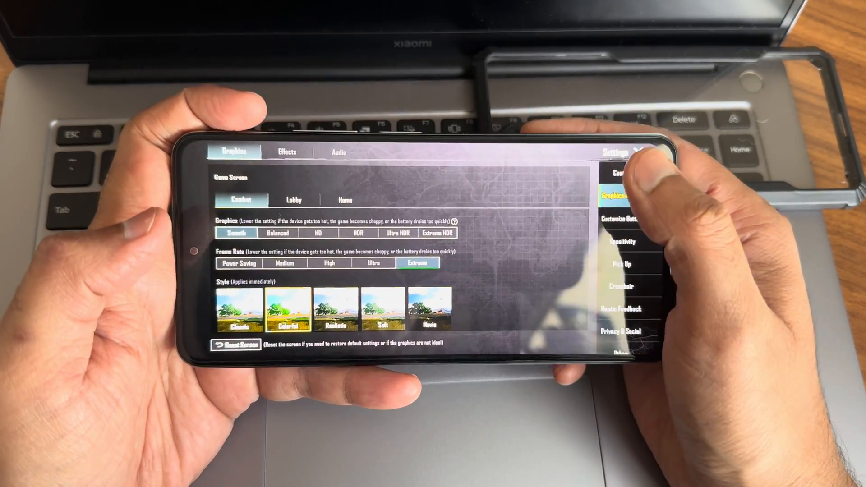